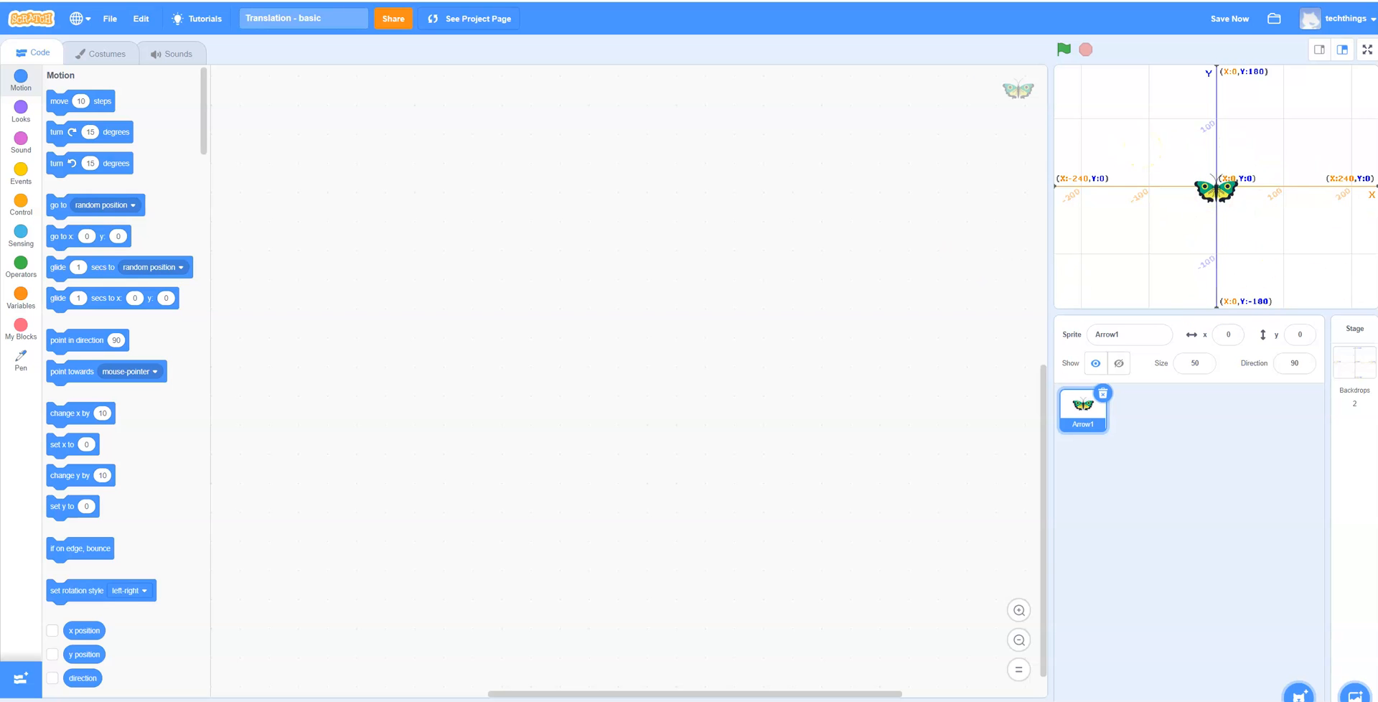
Show the sprite's costumes, browse the costume library without choosing, and save the project.
left_click(105, 54)
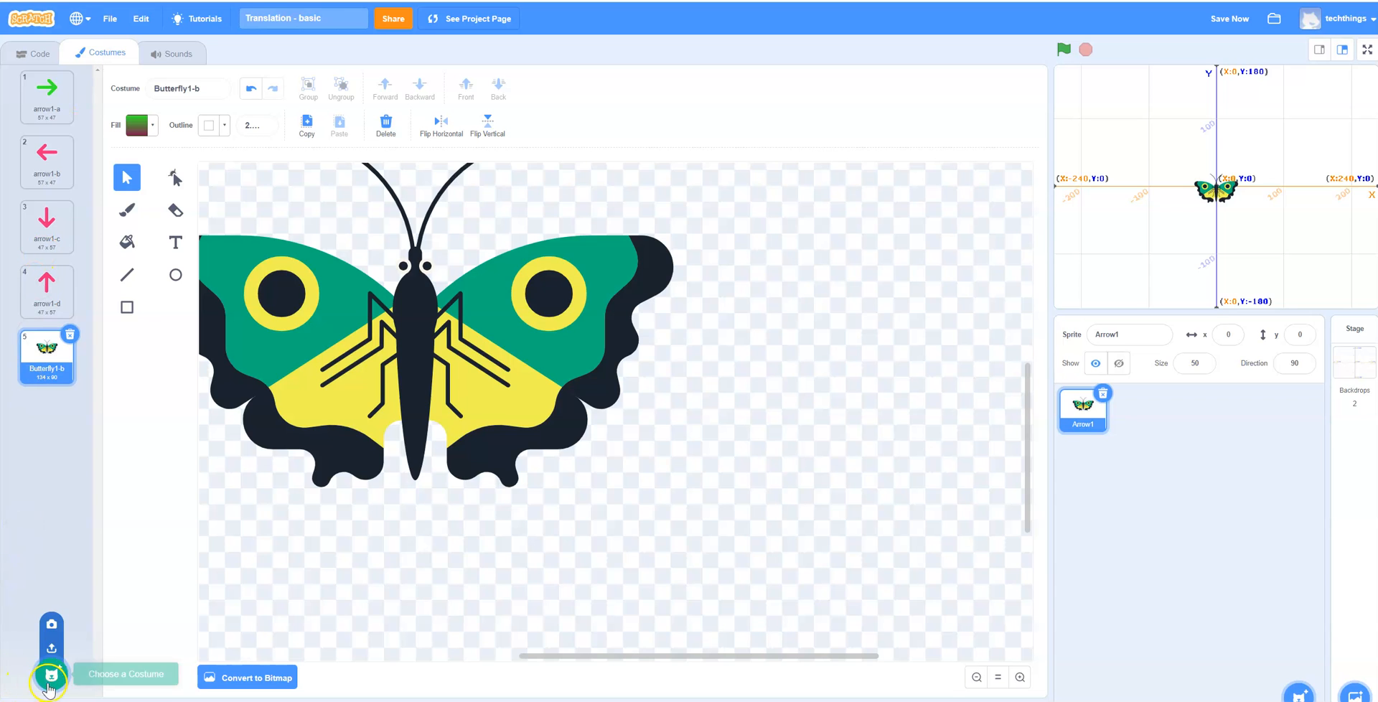
left_click(50, 674)
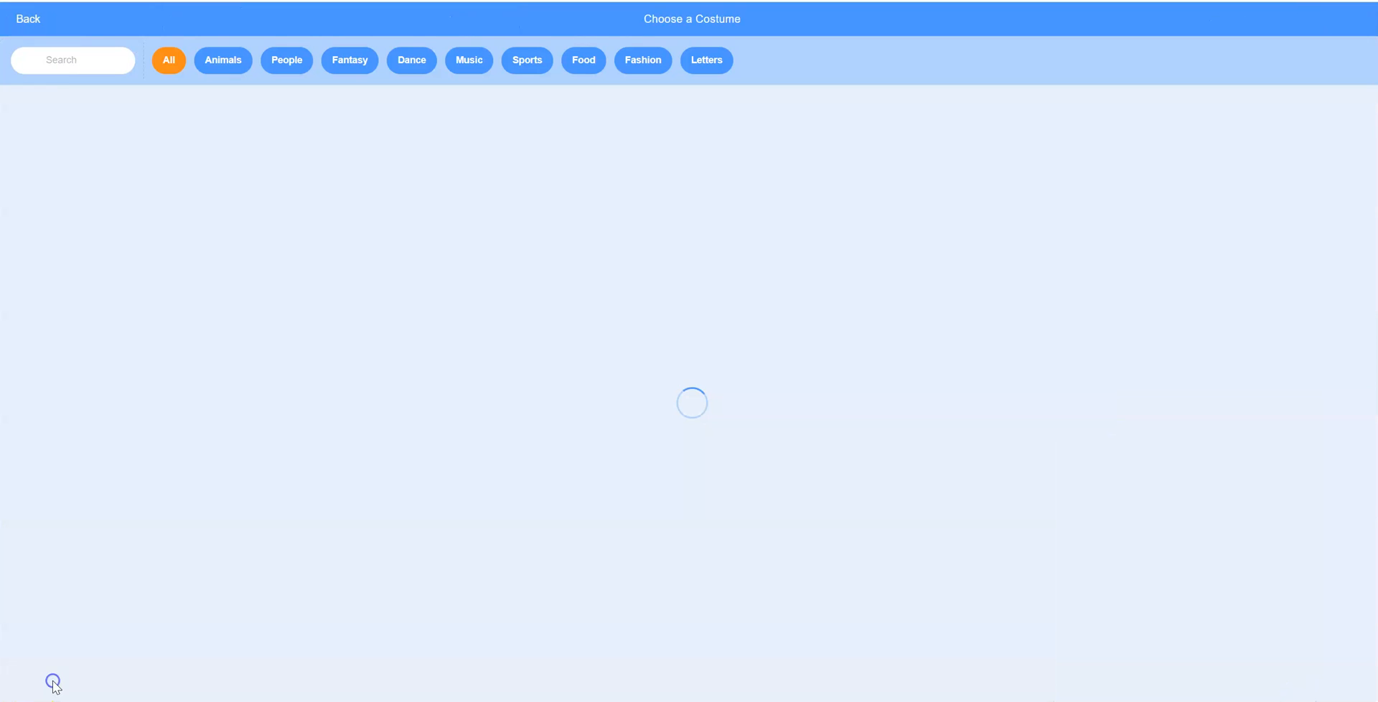
left_click(168, 60)
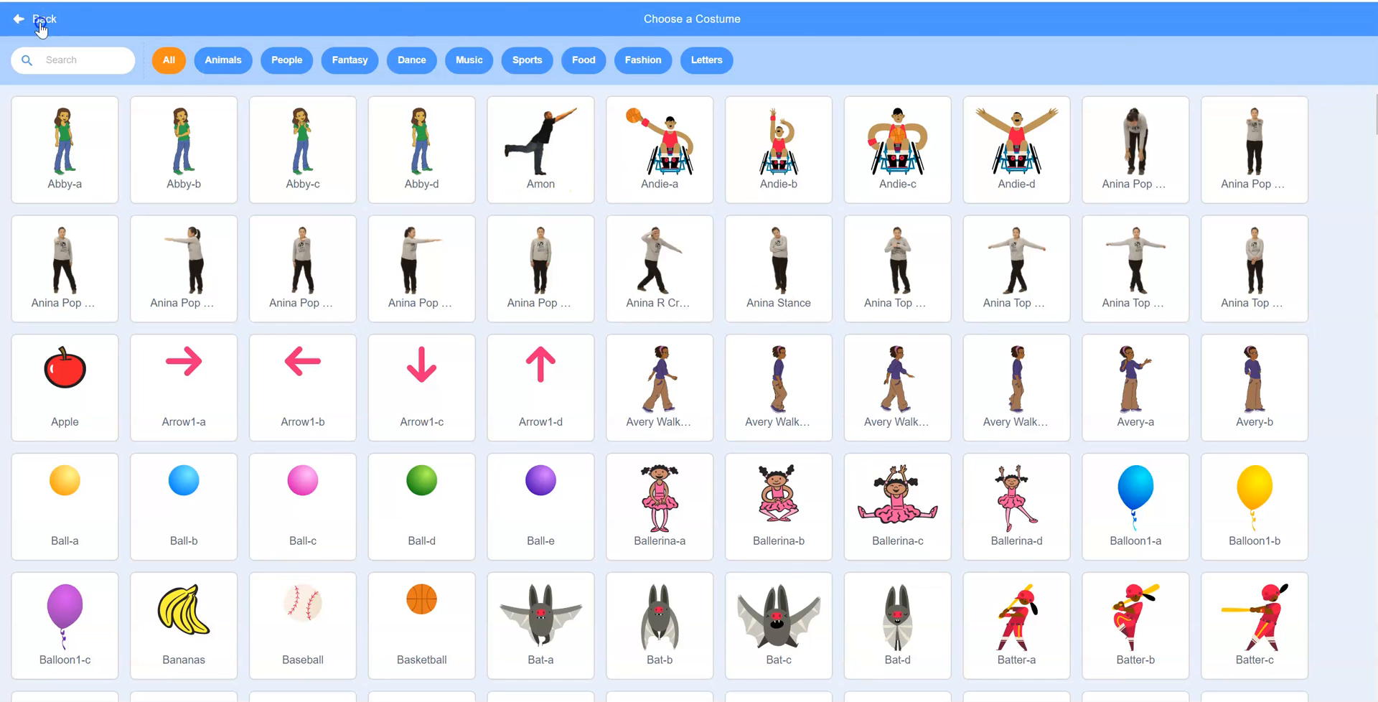
left_click(36, 20)
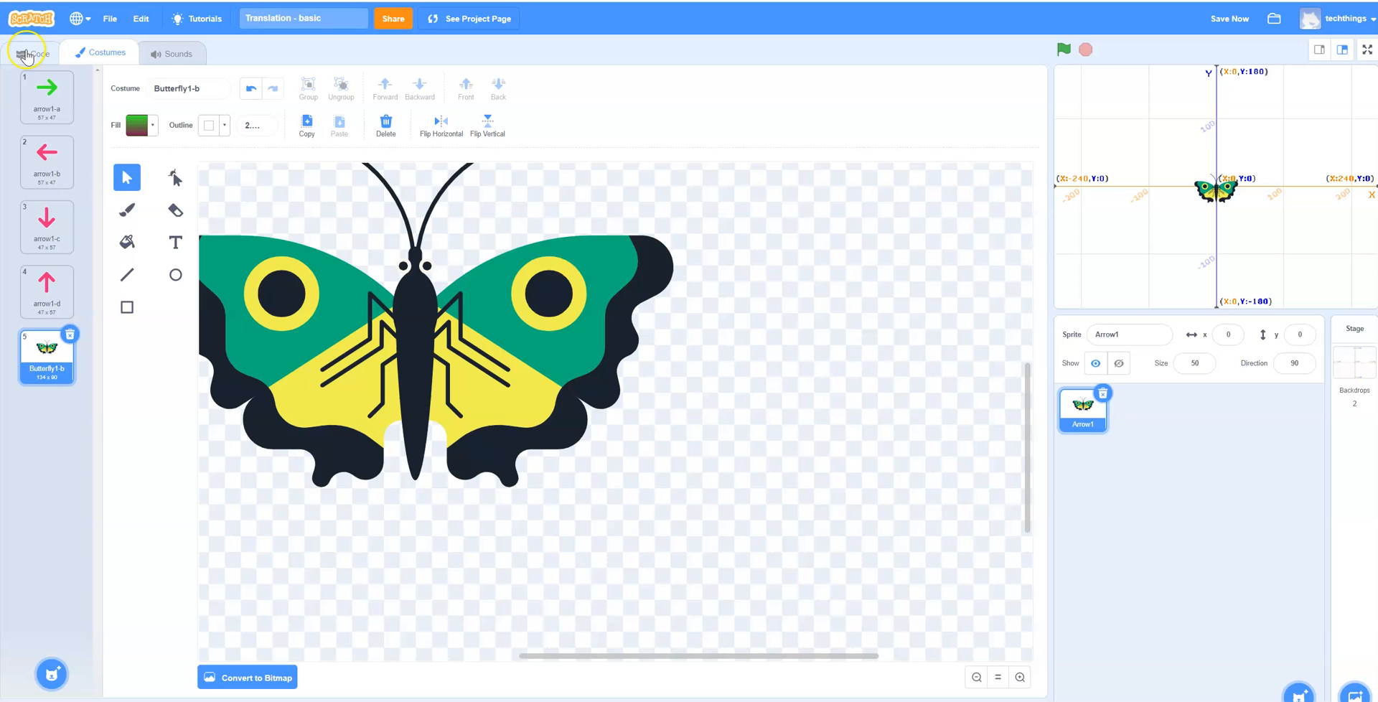
left_click(1229, 18)
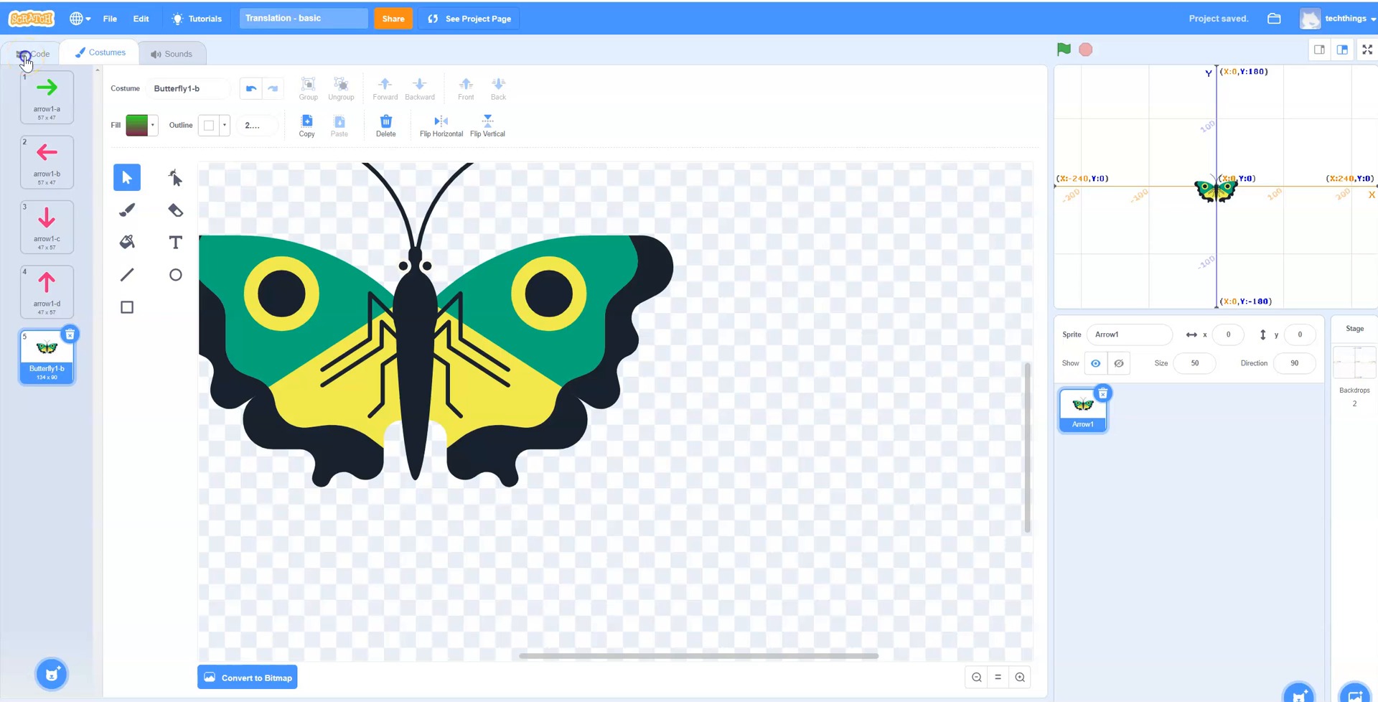
Return to the sprite's code and open the backdrop library from the stage's backdrop button.
left_click(34, 54)
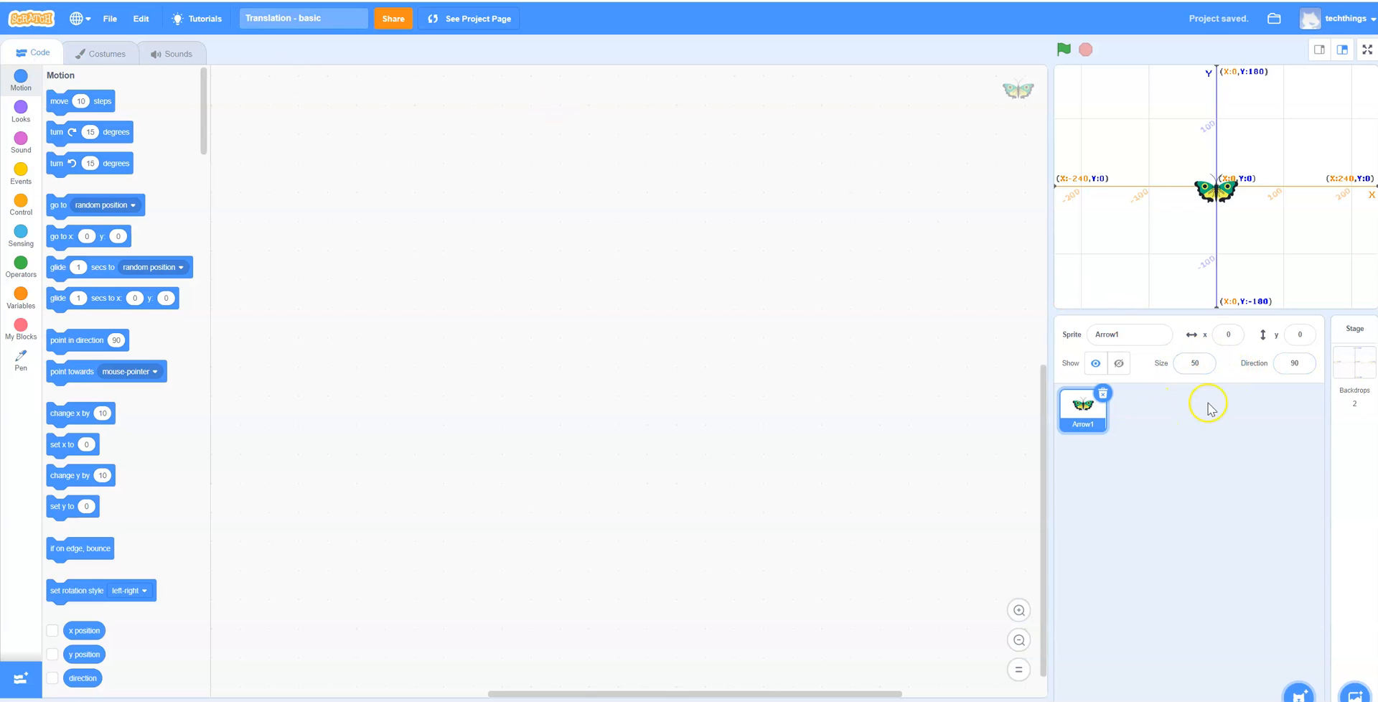
left_click(1193, 363)
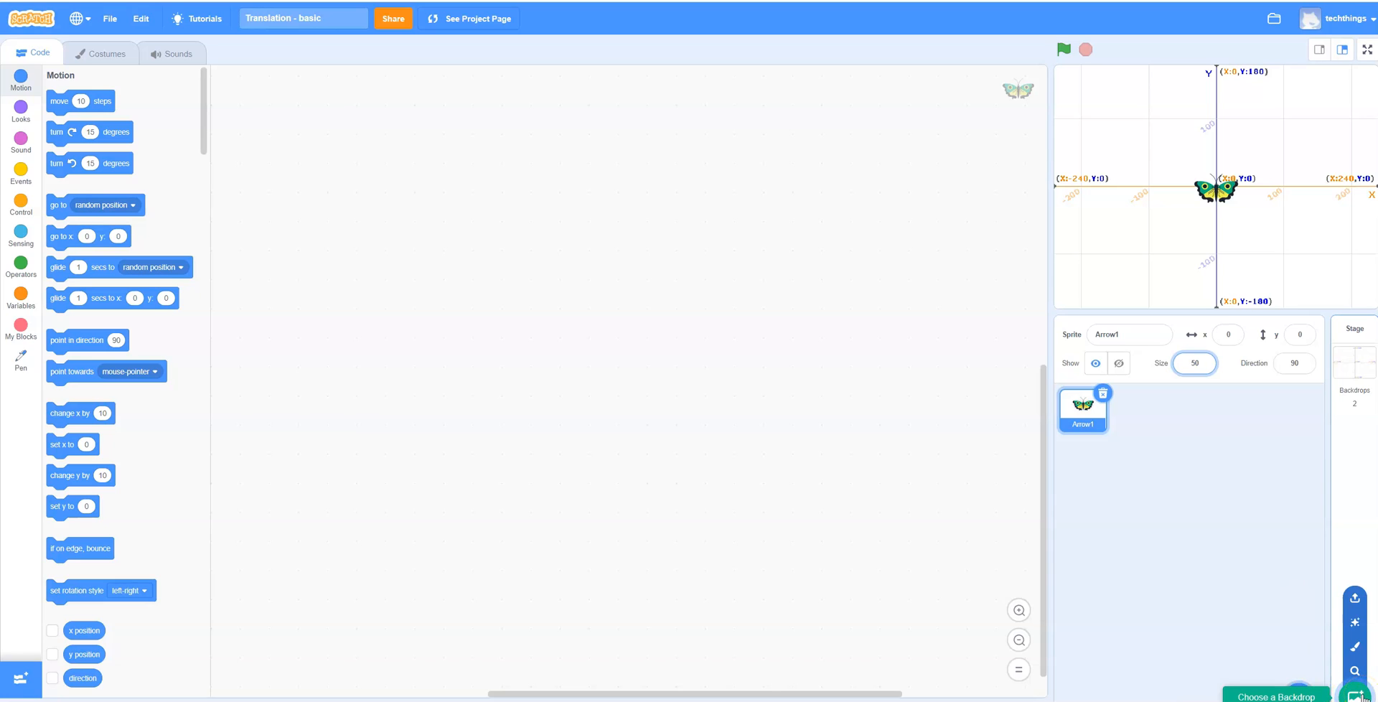
left_click(1275, 696)
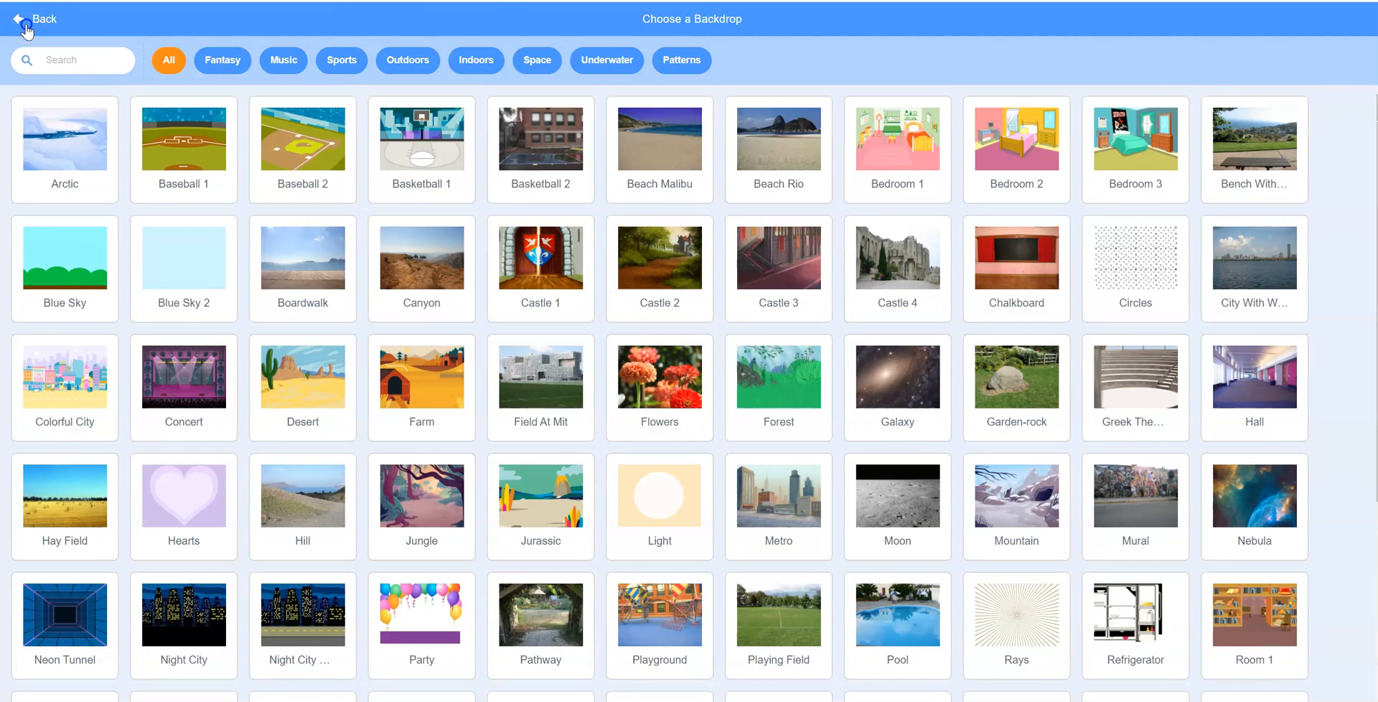
Close the backdrop library, place a 'when green flag clicked' block, and zoom in the code area.
left_click(35, 19)
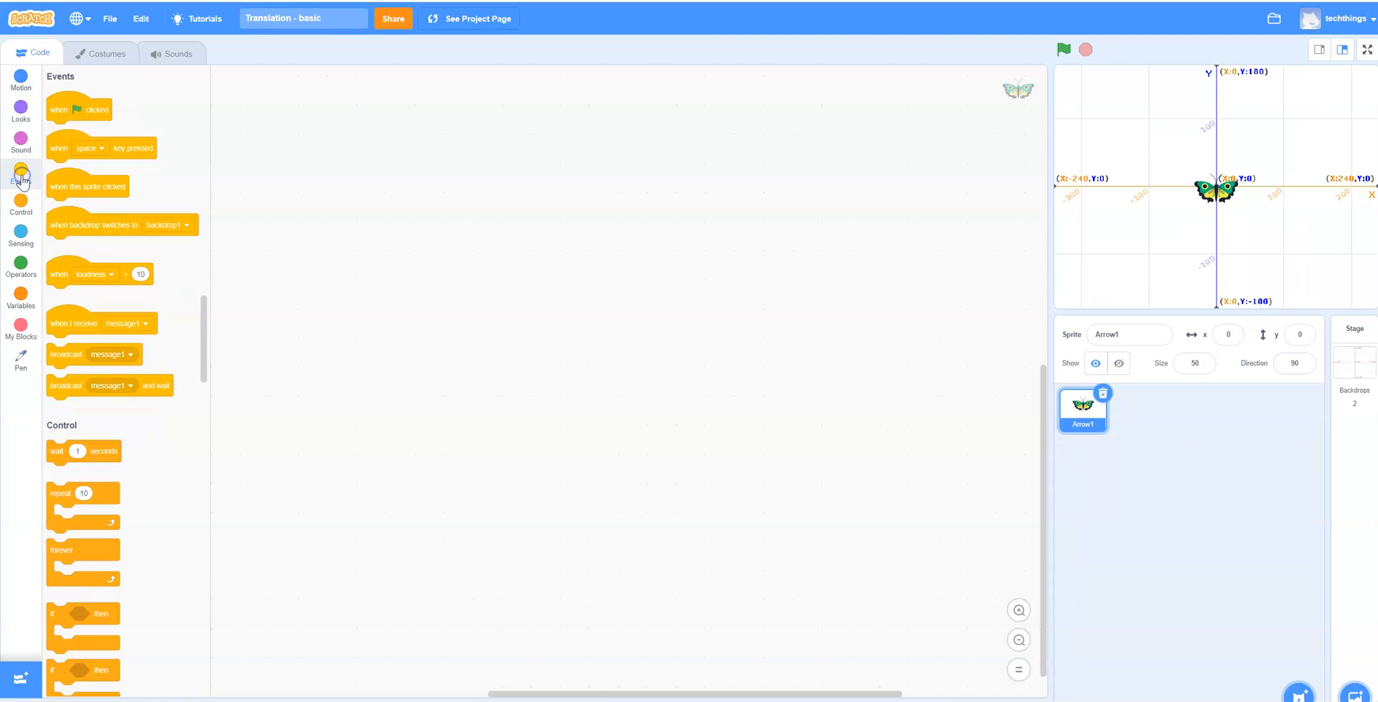
left_click_drag(78, 109, 479, 156)
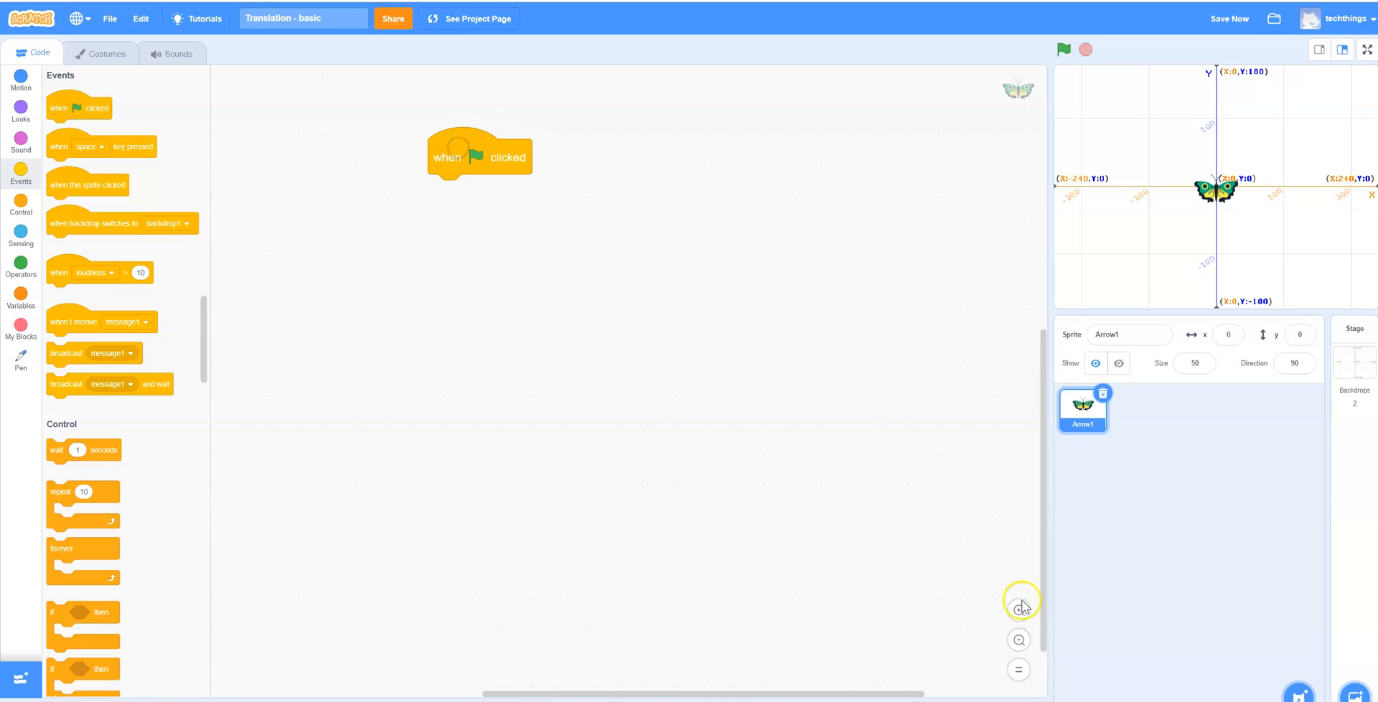
left_click(1017, 609)
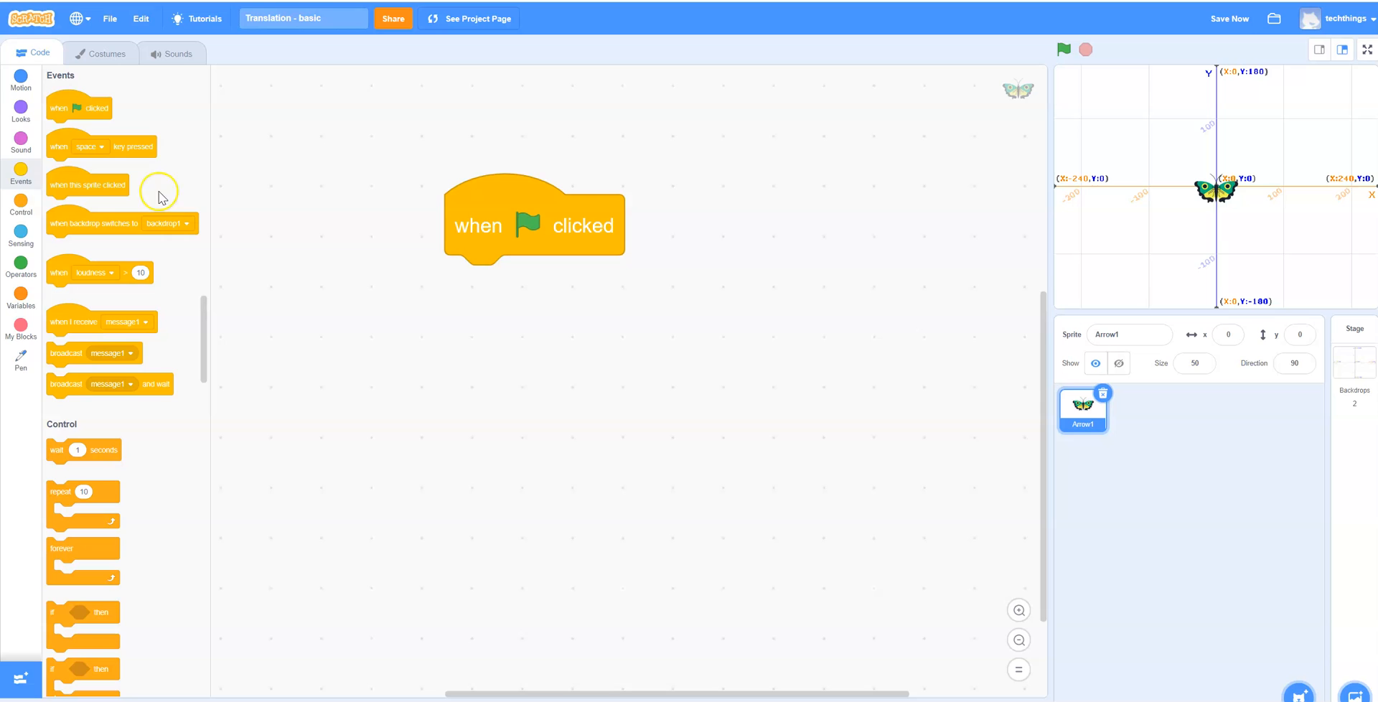
left_click(20, 79)
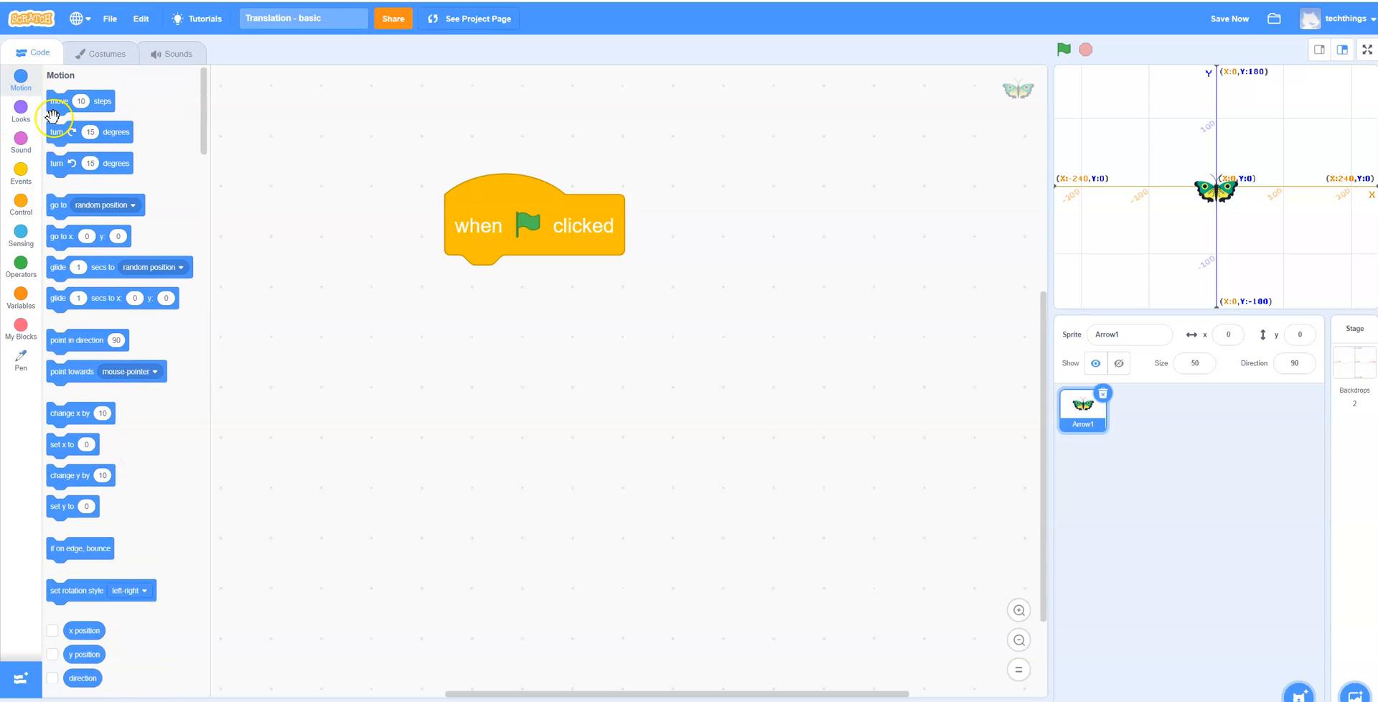
mouse_move(536, 208)
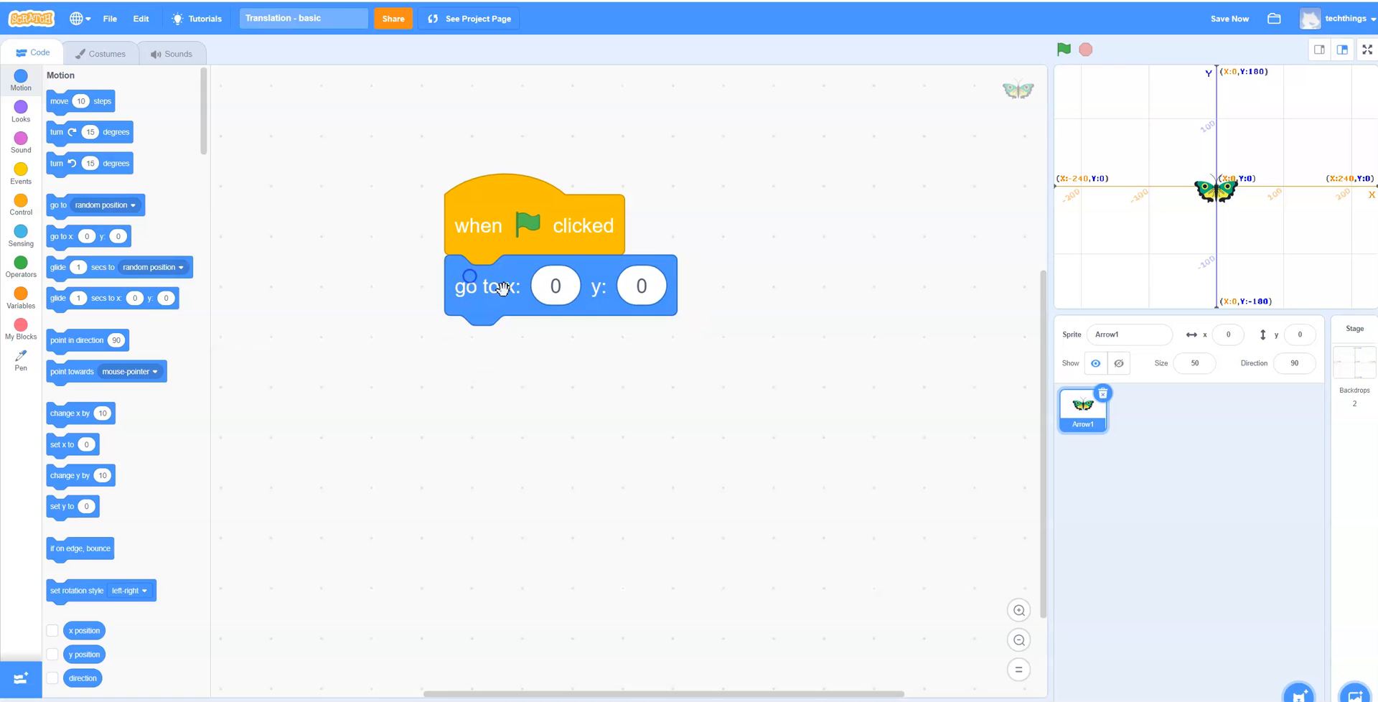
mouse_move(348, 269)
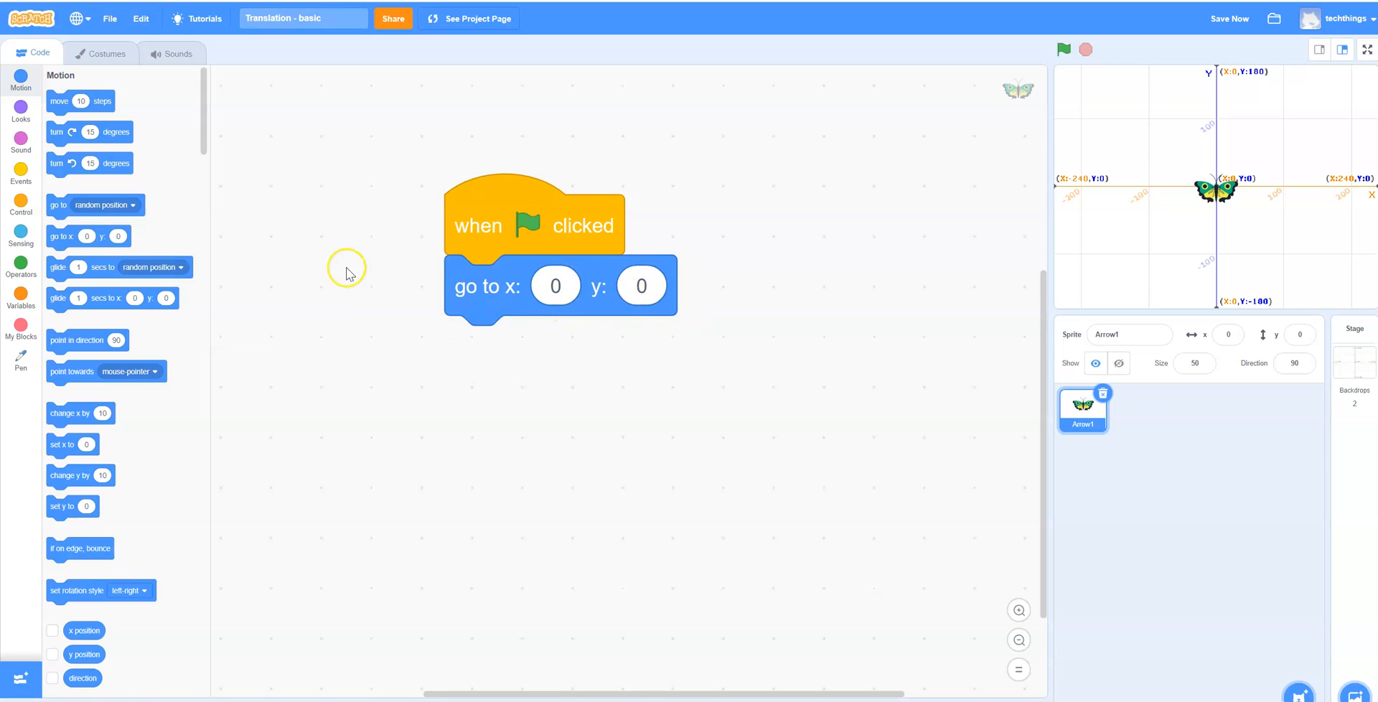
mouse_move(59, 301)
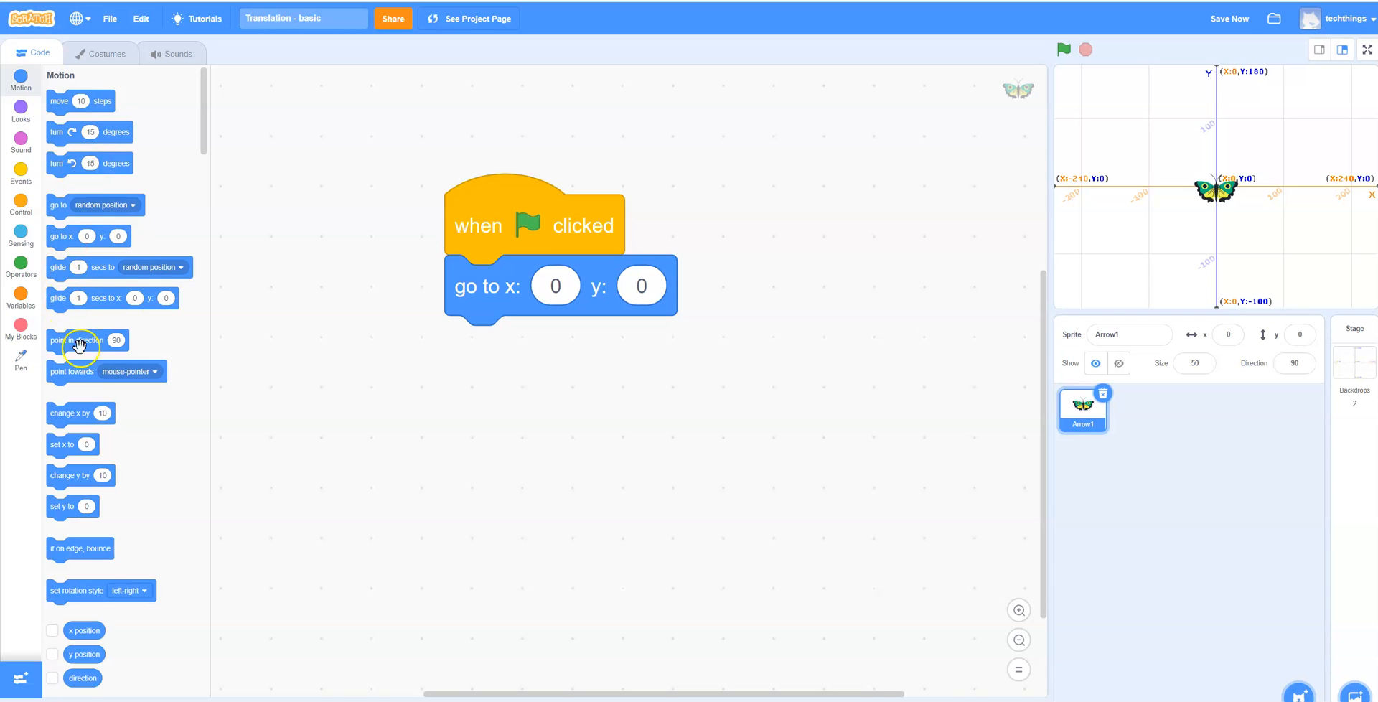
mouse_move(55, 299)
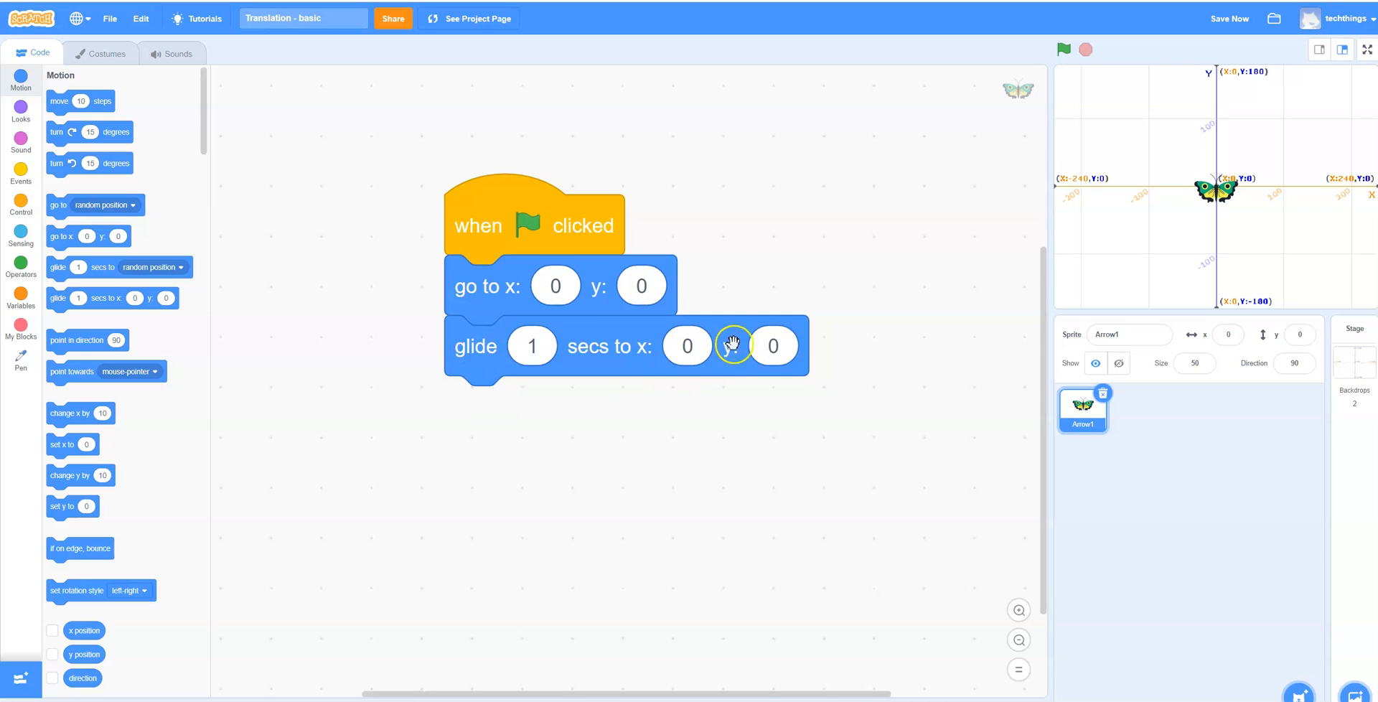
Set the glide block's y destination to 75.
left_click(687, 346)
type("50")
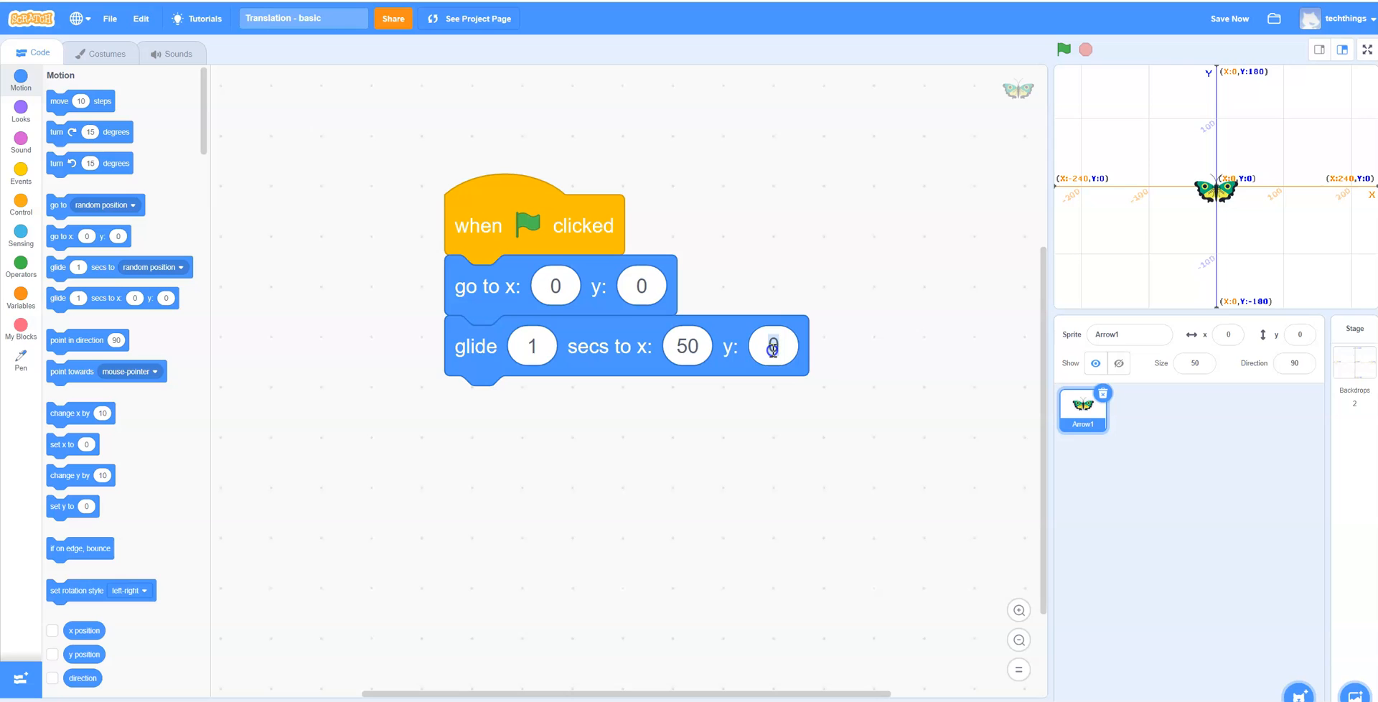
type("75")
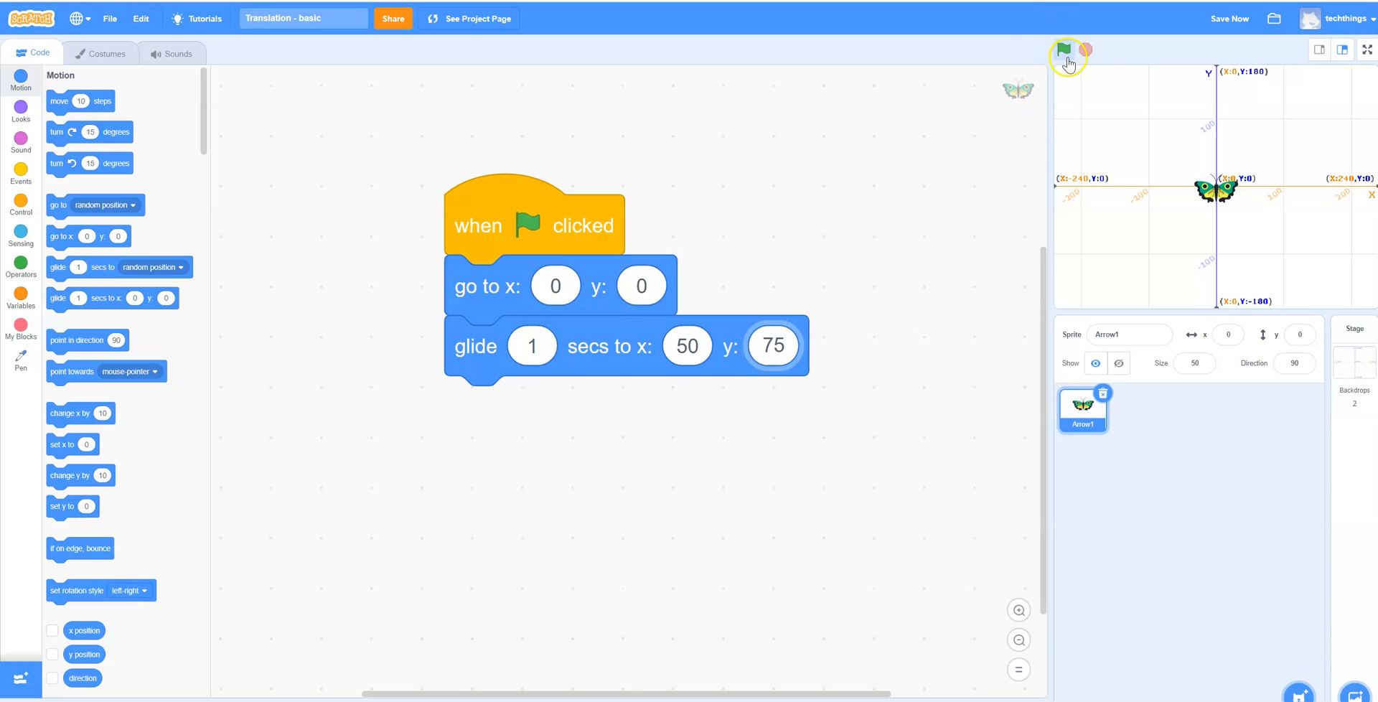
Run the script with the green flag so the butterfly glides to x: 50, y: 75.
left_click(1064, 50)
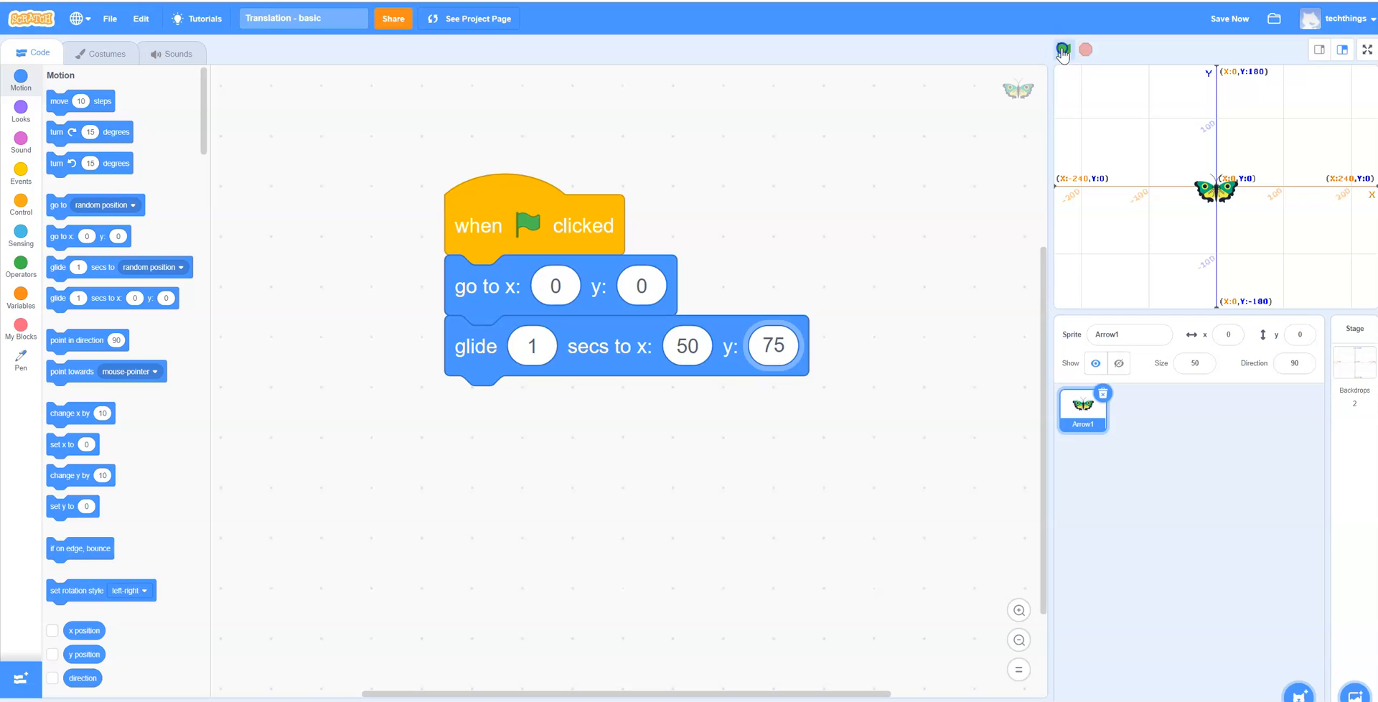
left_click(1062, 50)
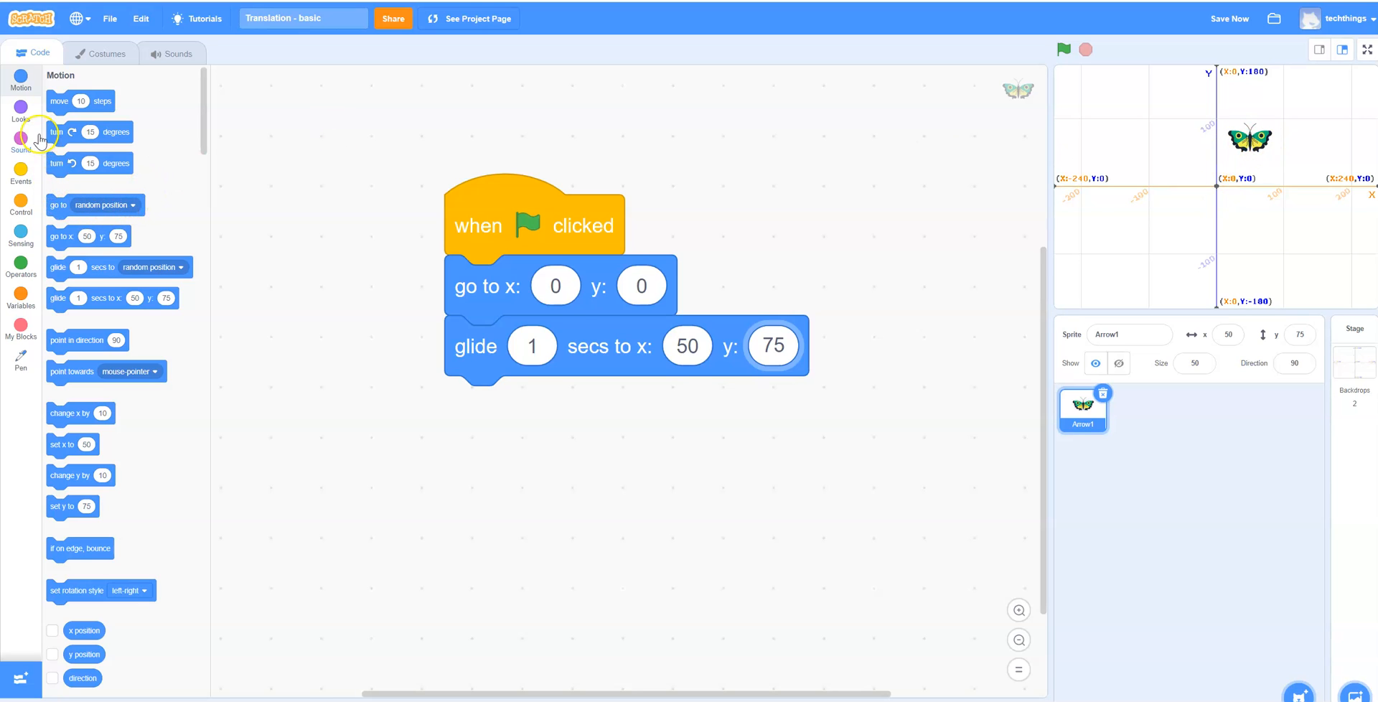
mouse_move(20, 200)
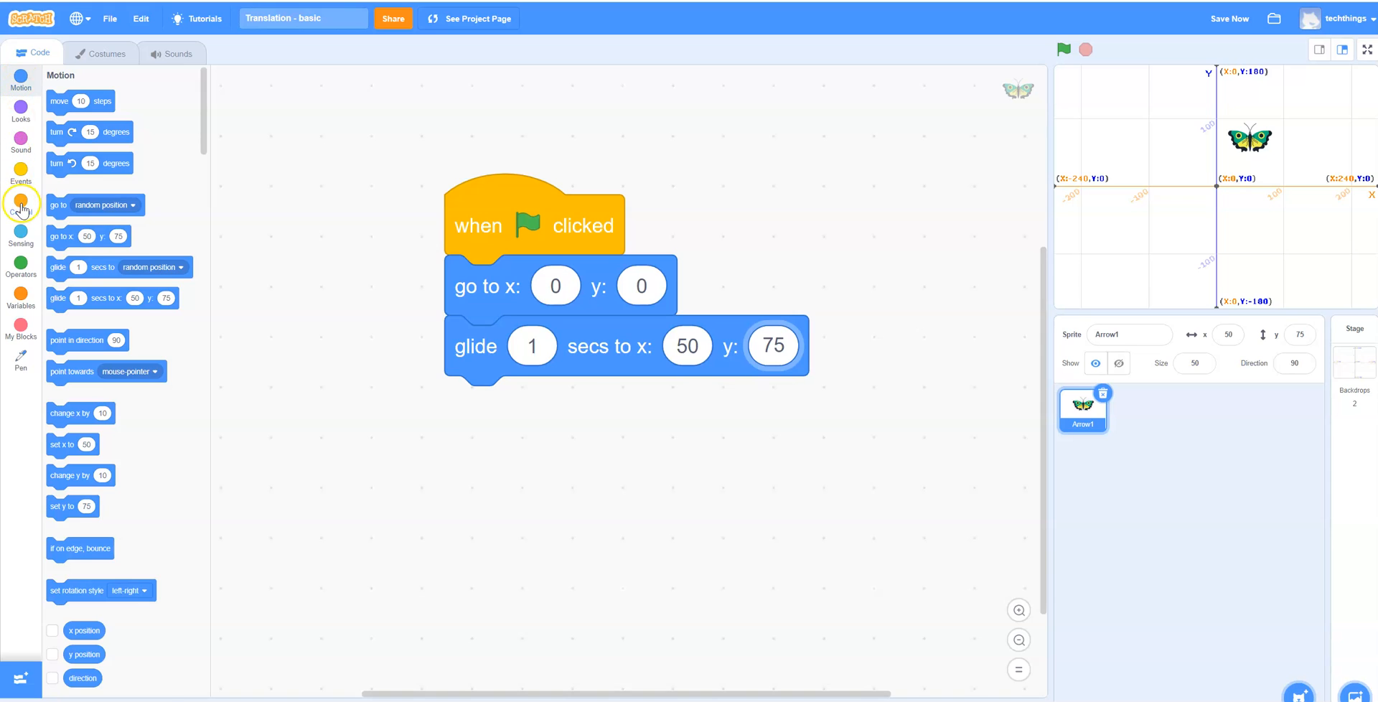
Attach a Control 'wait' block below the glide and set it to .5 seconds.
left_click(20, 203)
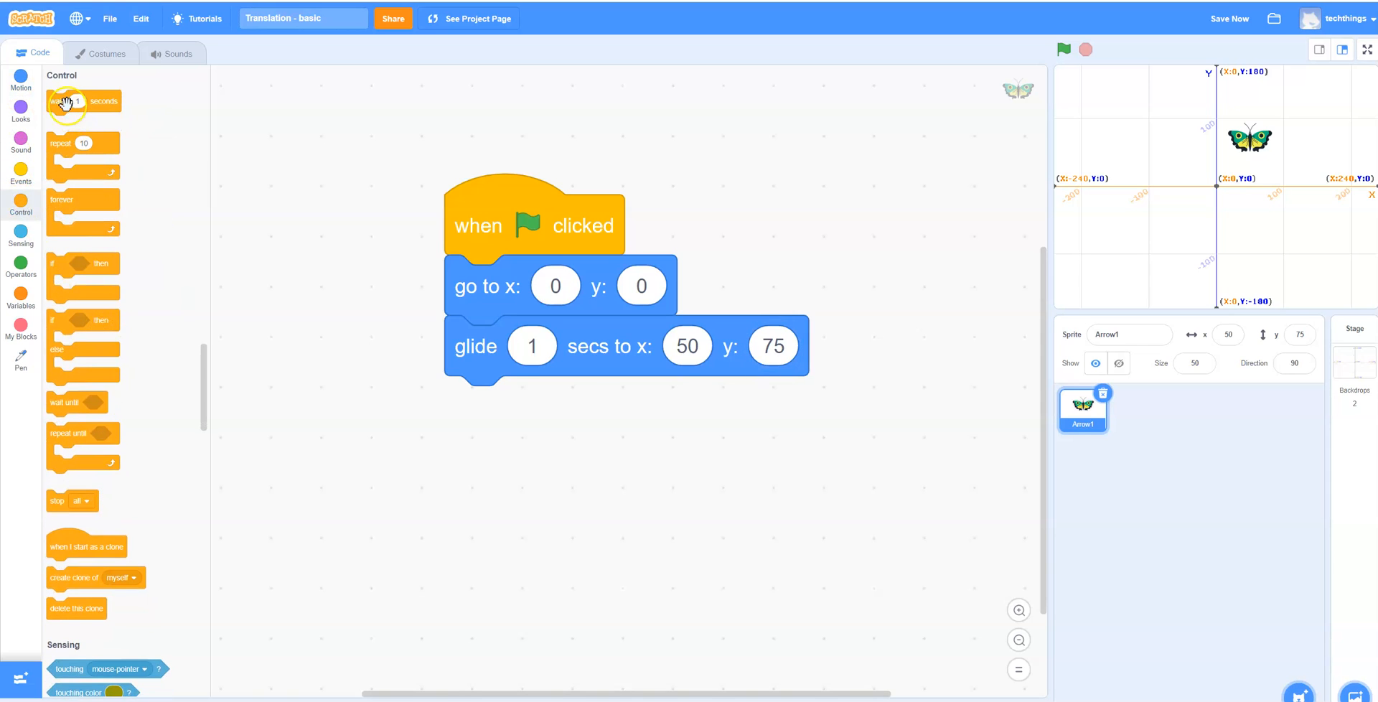
left_click_drag(68, 100, 529, 406)
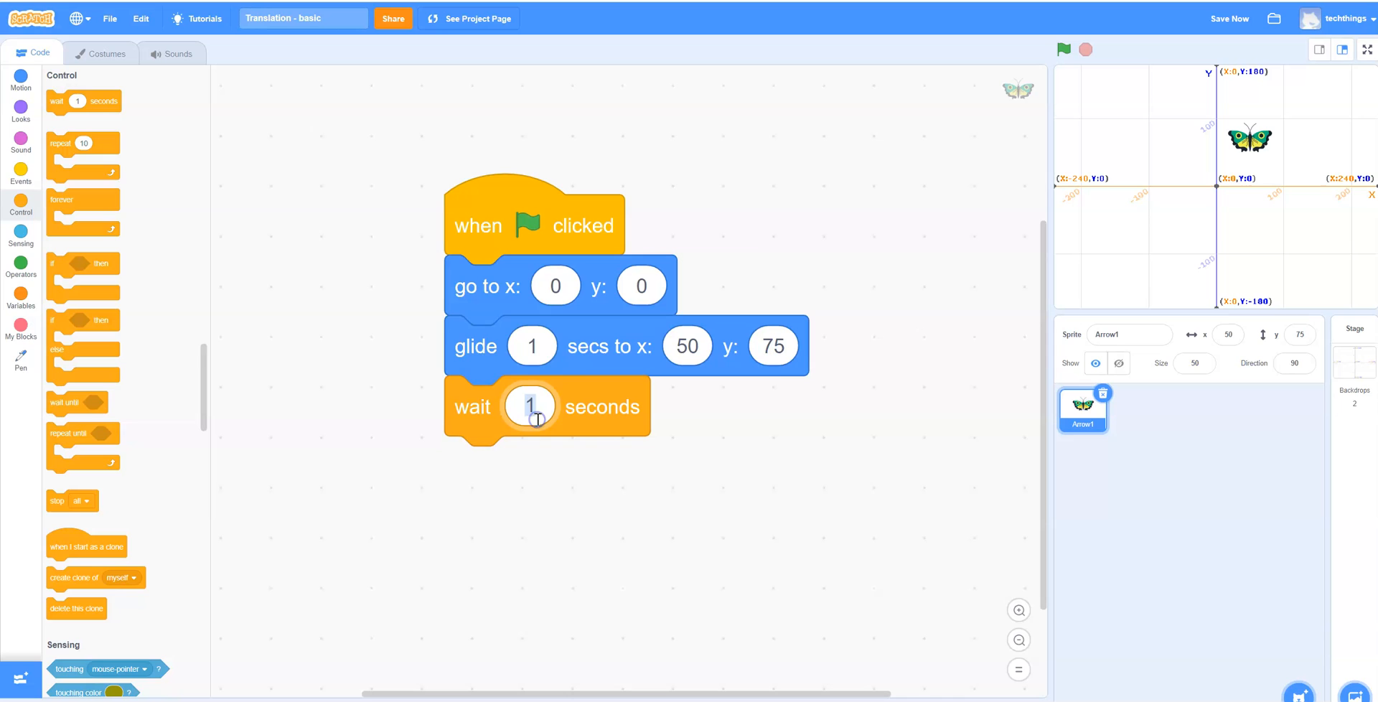
type(".5")
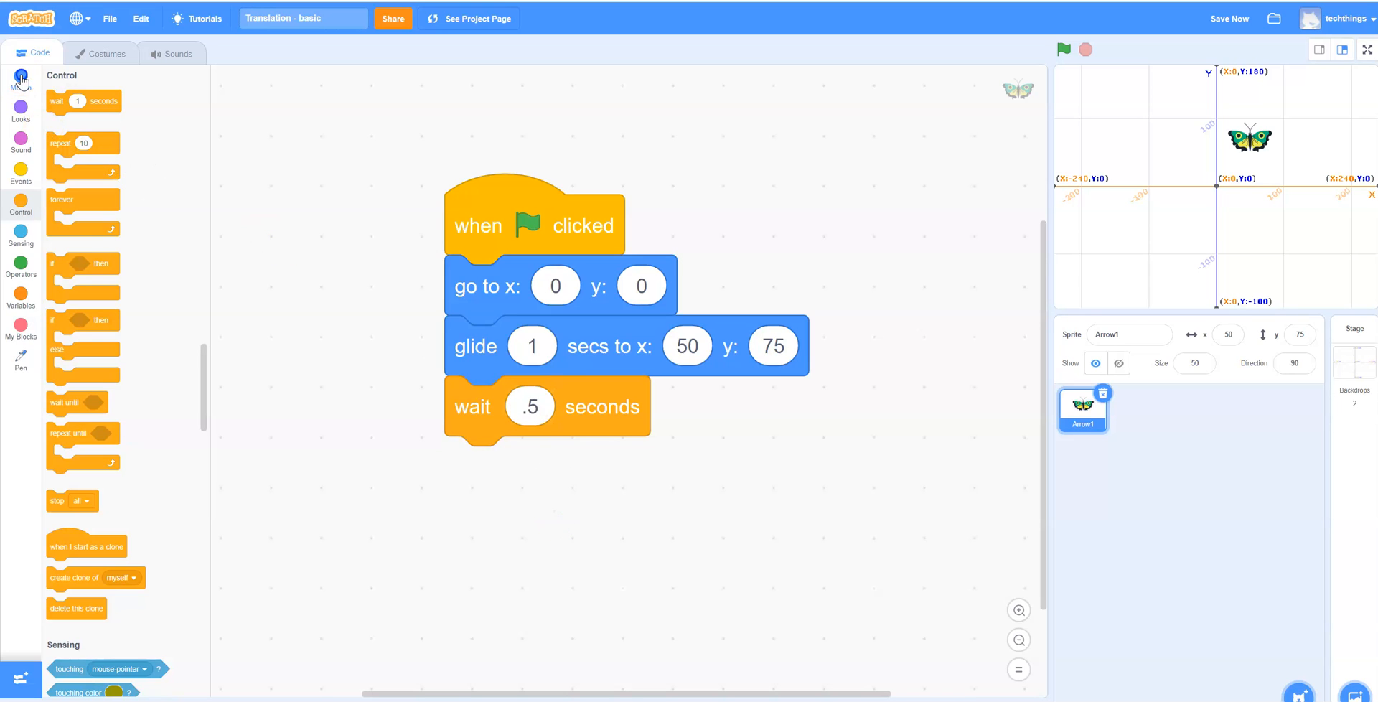
Add the closing glide to x: 0 y: 0 and run the finished script.
left_click(20, 77)
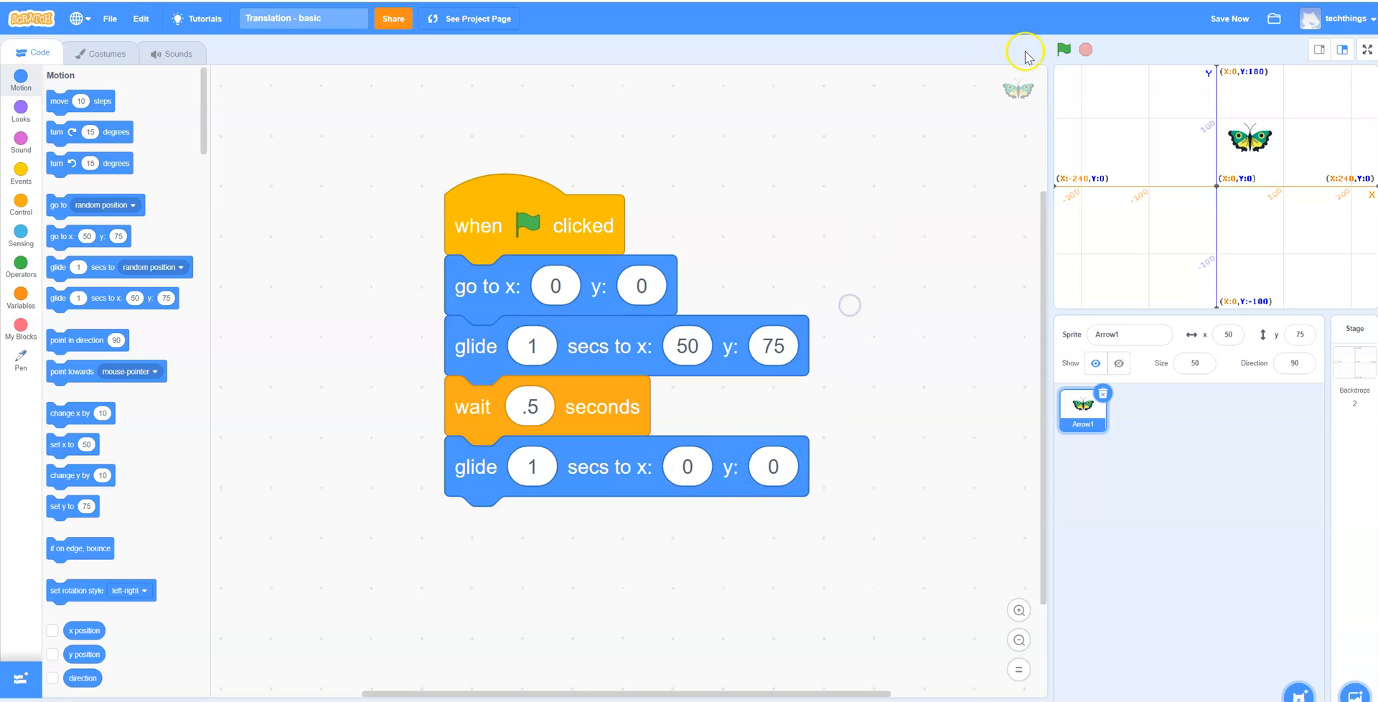
mouse_move(1062, 50)
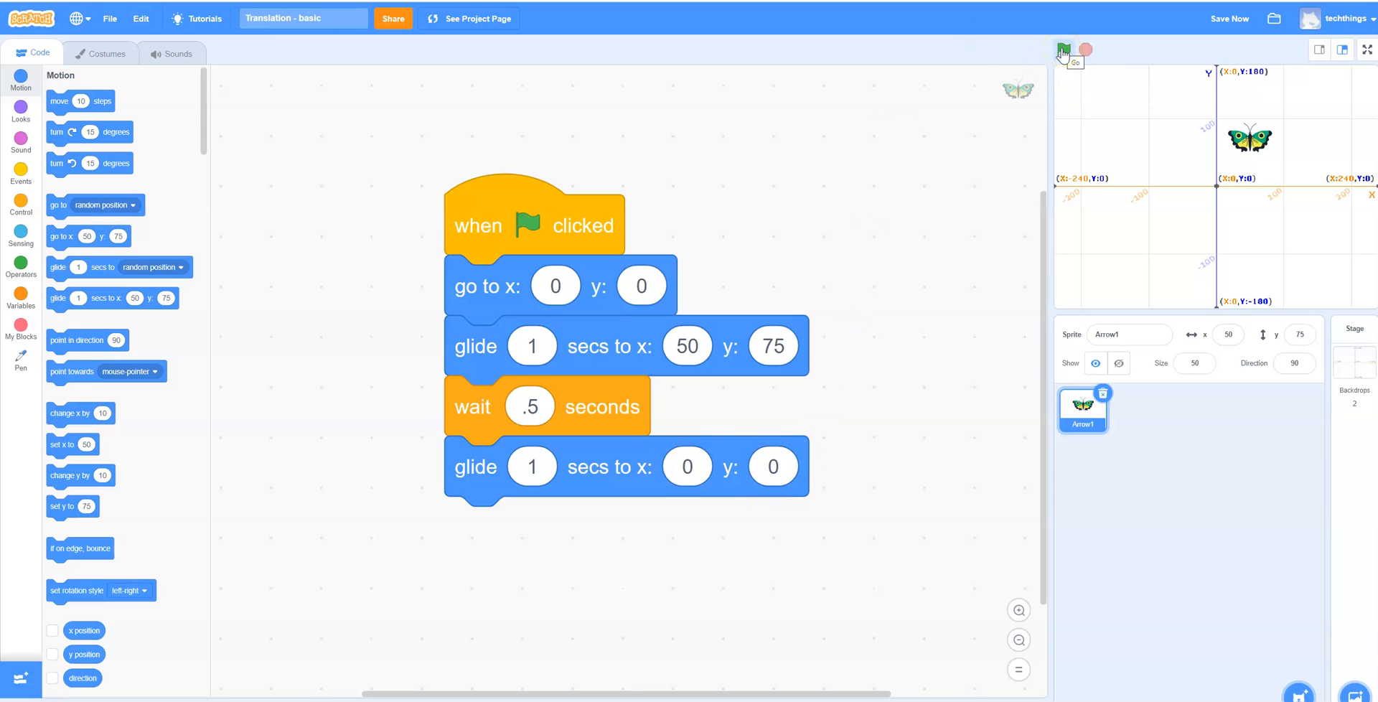
left_click(1063, 50)
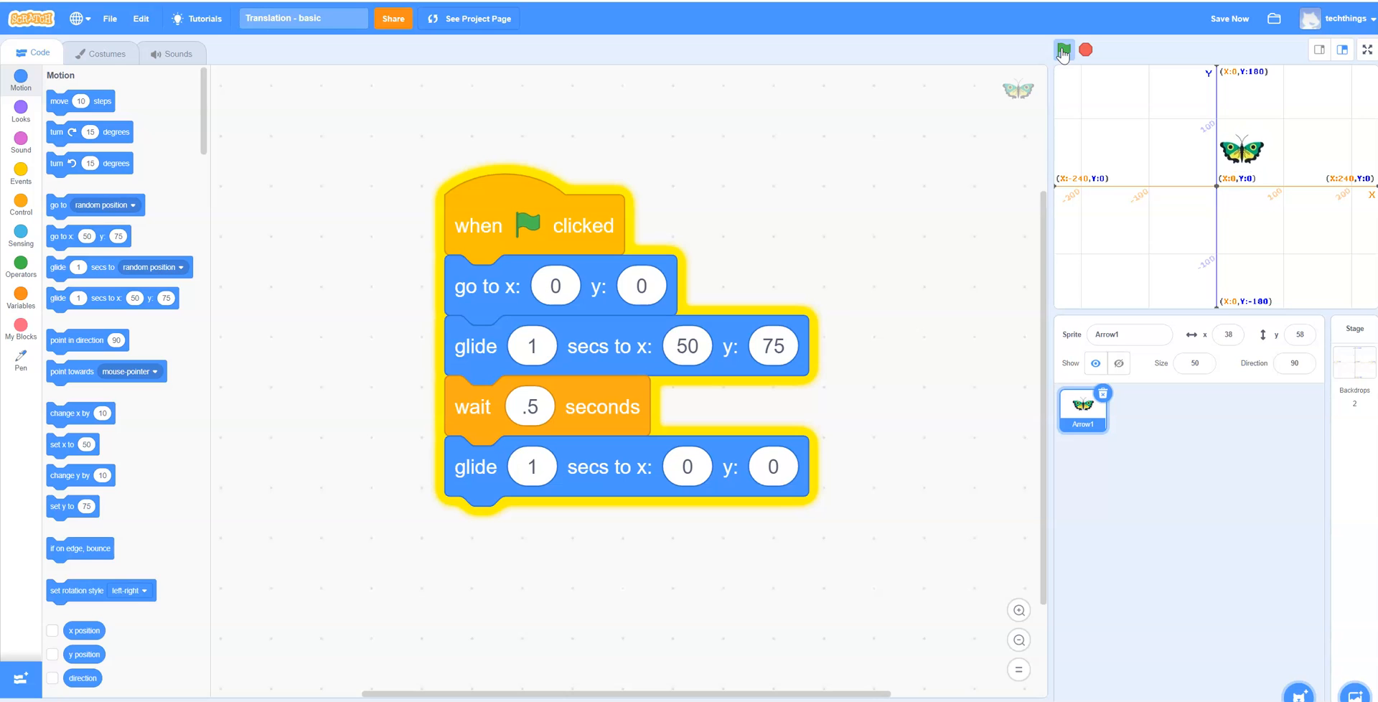
left_click(1063, 49)
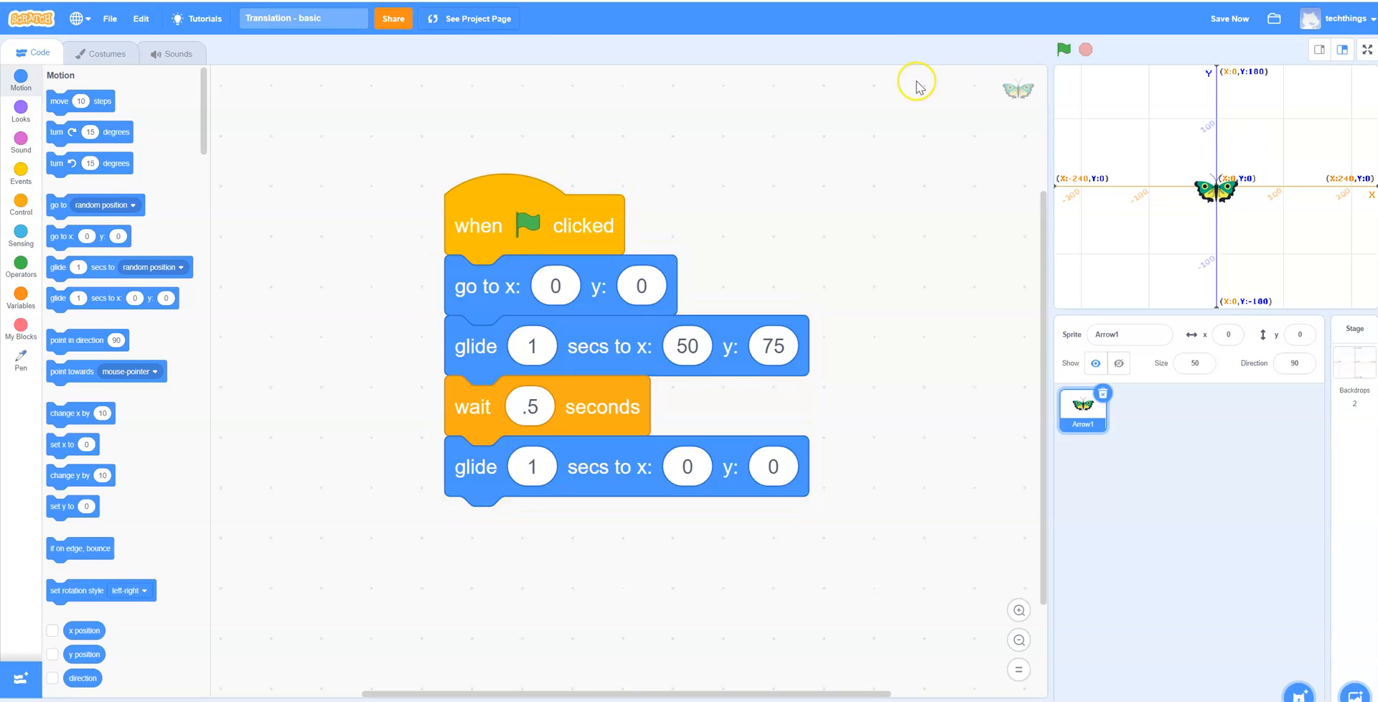